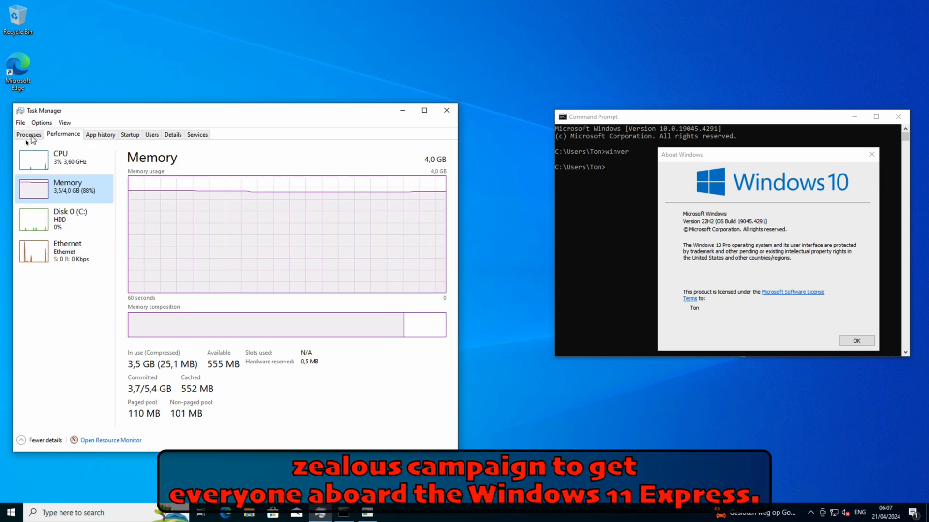
mouse_move(774, 222)
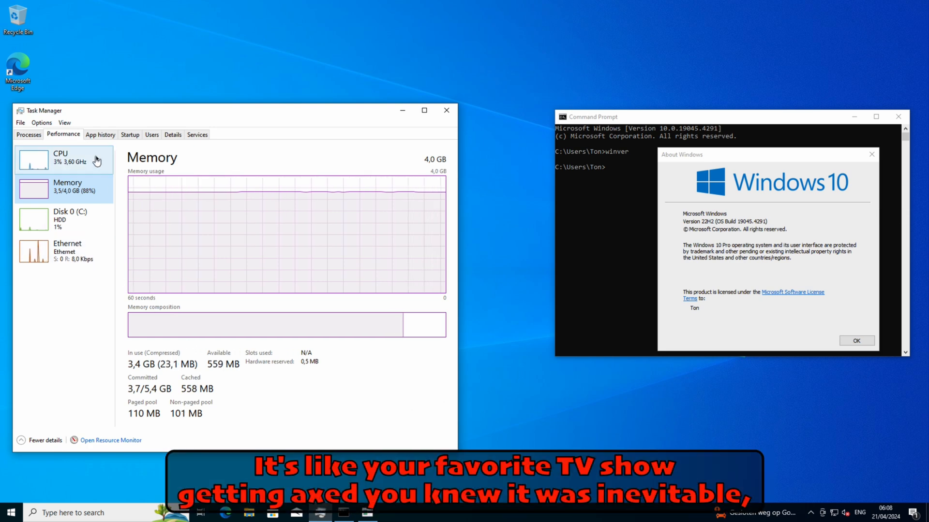
Leave System Monitor's resource graphs and bring up the GNOME Activities overview with the application grid.
click(61, 157)
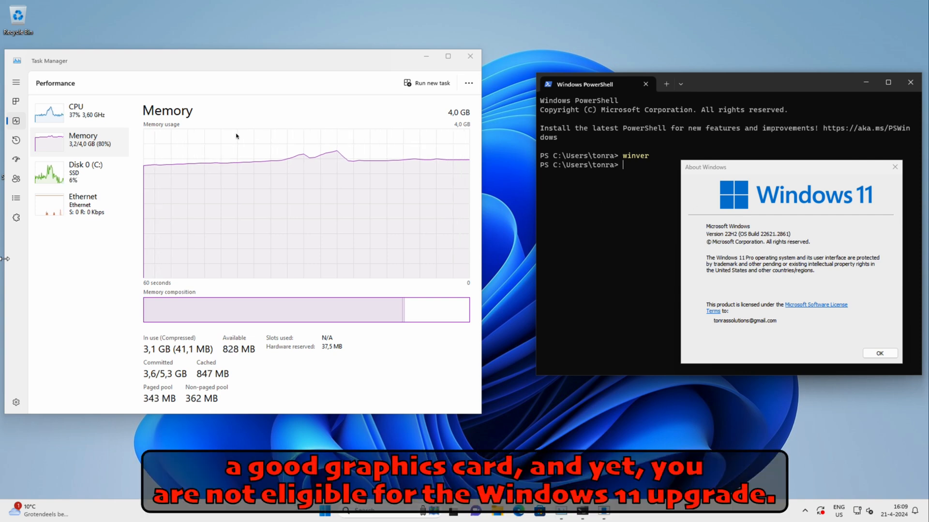
click(78, 112)
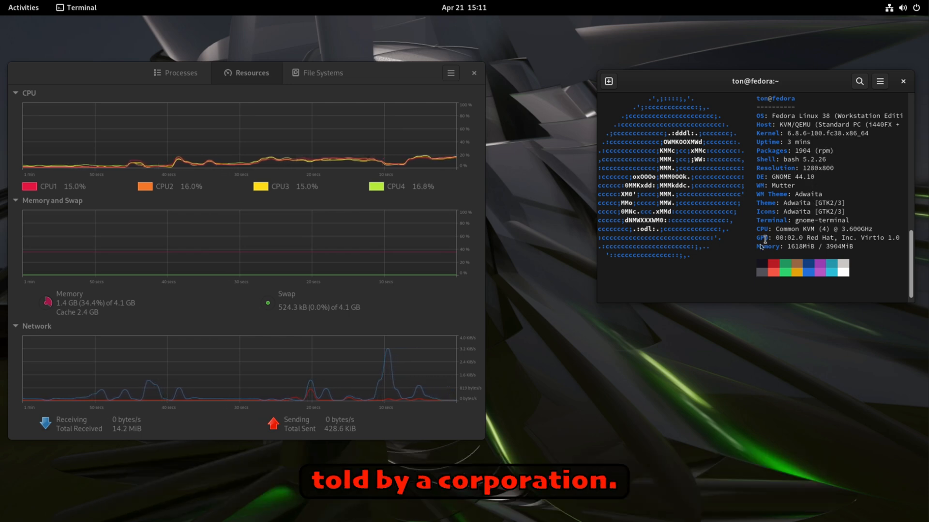
mouse_move(634, 341)
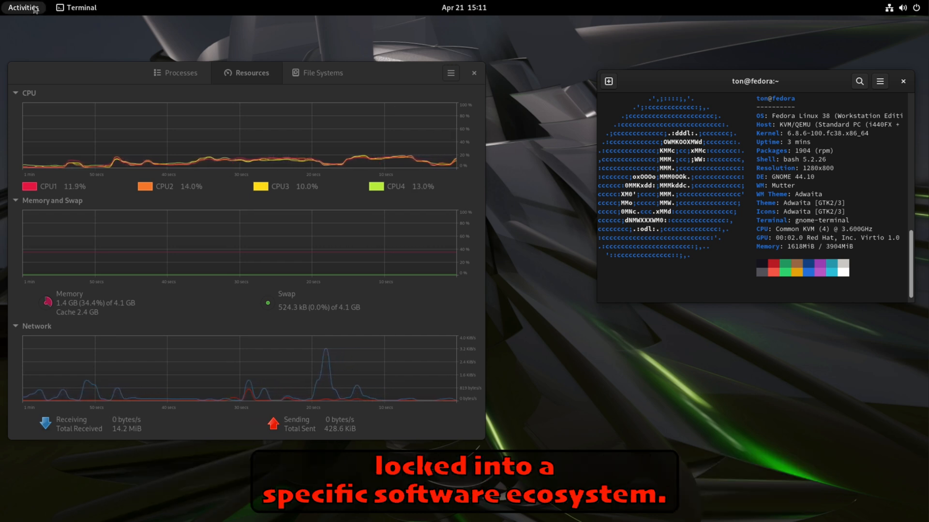
click(20, 8)
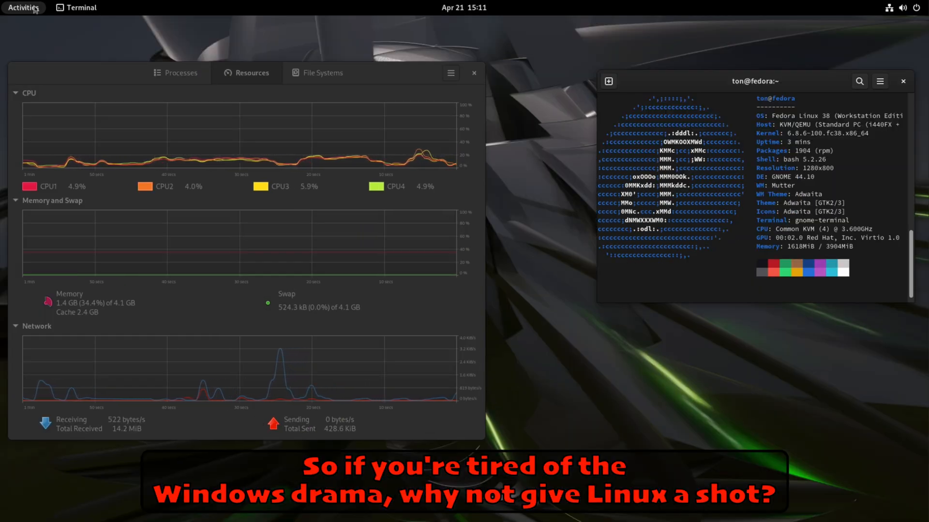
click(22, 7)
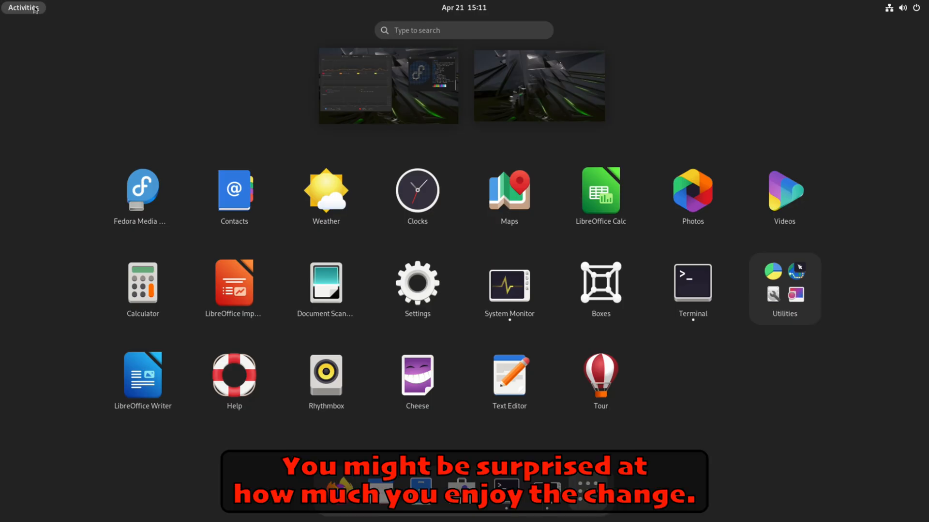